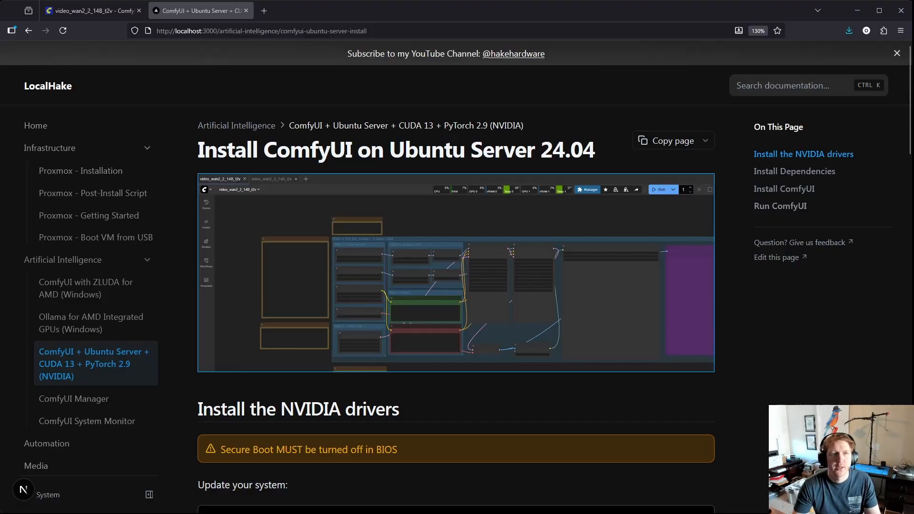
Step: Highlight 'PyTorch 2.9' in the breadcrumb and scroll to the NVIDIA drivers section
double_click(459, 126)
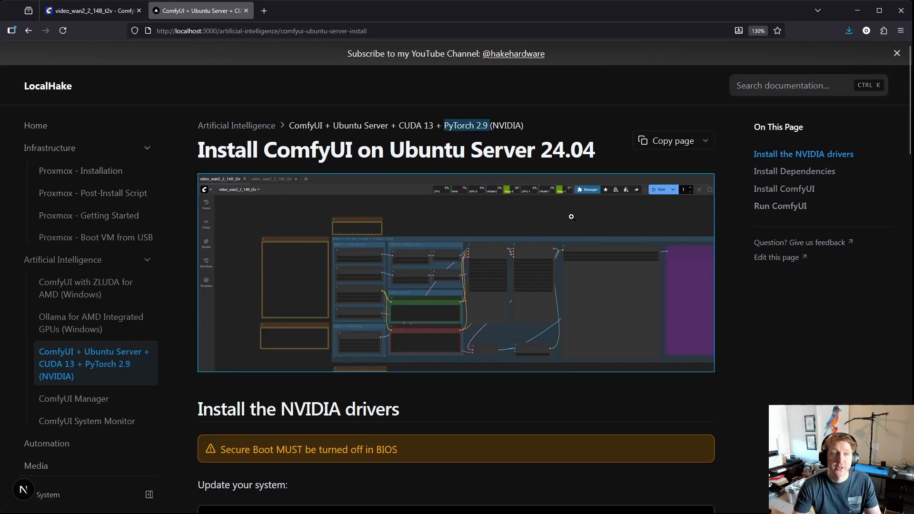
mouse_move(402, 323)
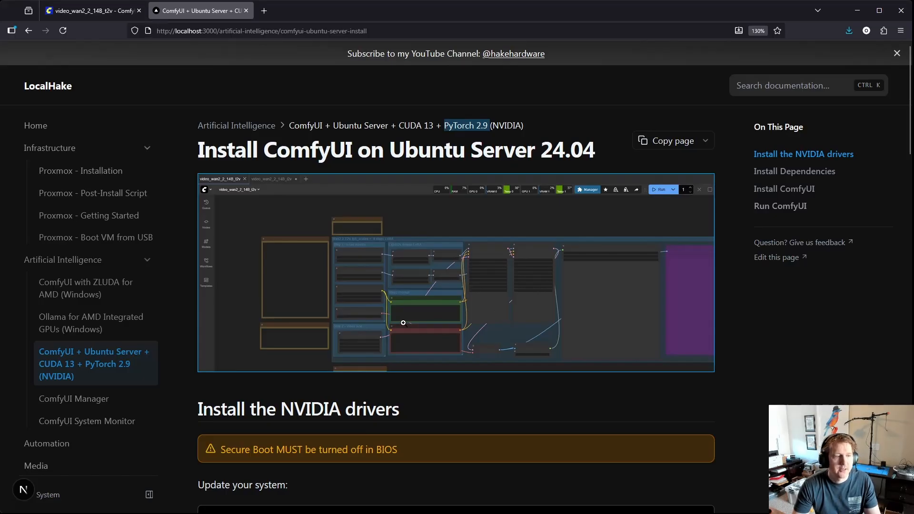
scroll("down", 3)
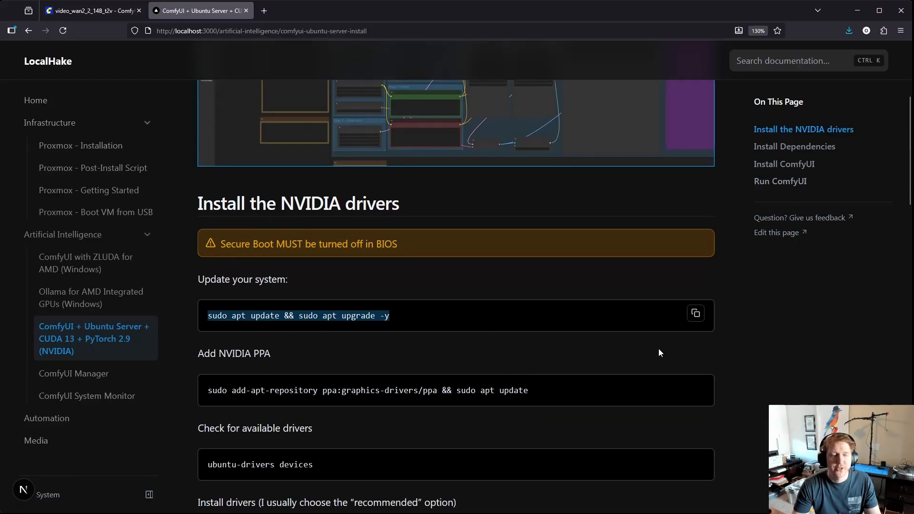
Step: Scroll through the NVIDIA driver steps, highlighting the driver install command, to Install Dependencies
scroll("down", 3)
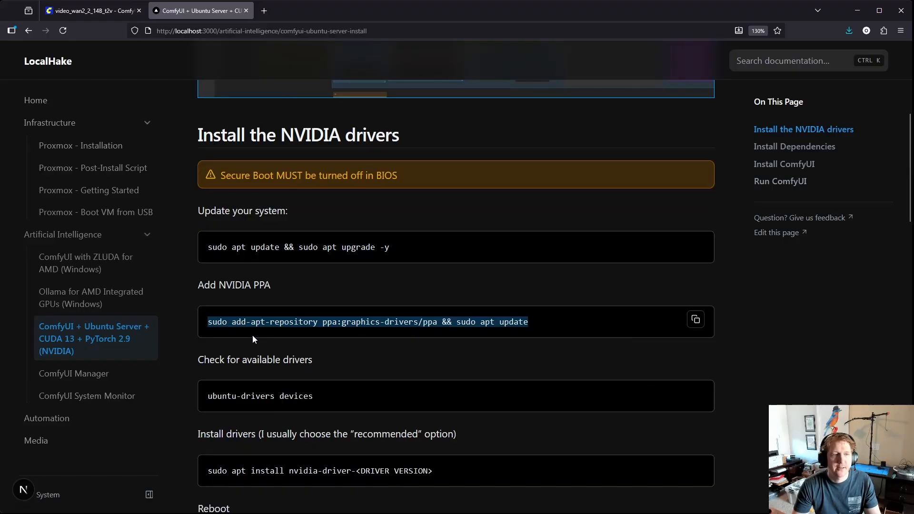
mouse_move(440, 368)
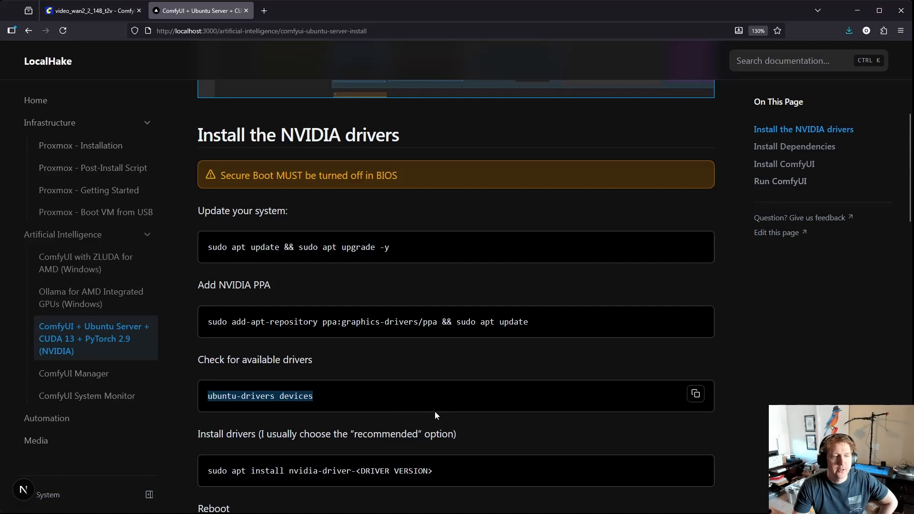
mouse_move(431, 393)
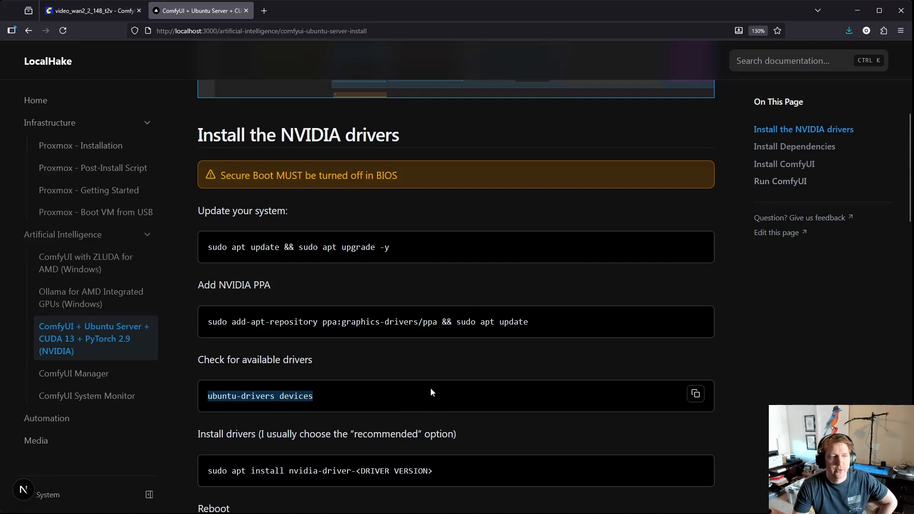
mouse_move(308, 401)
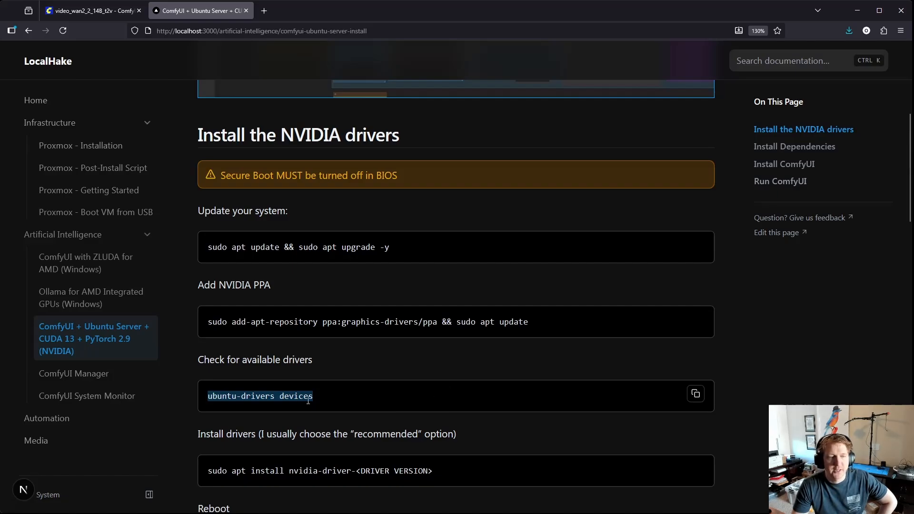
scroll("down", 3)
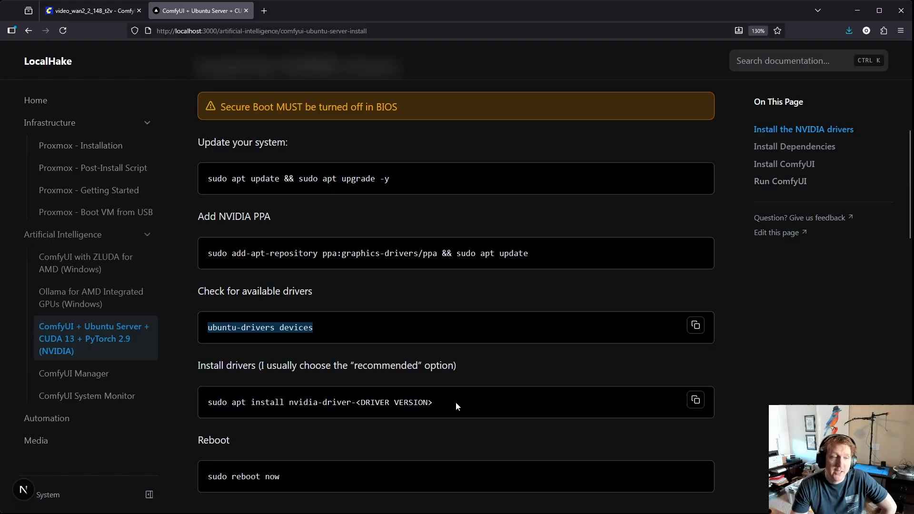
scroll("down", 3)
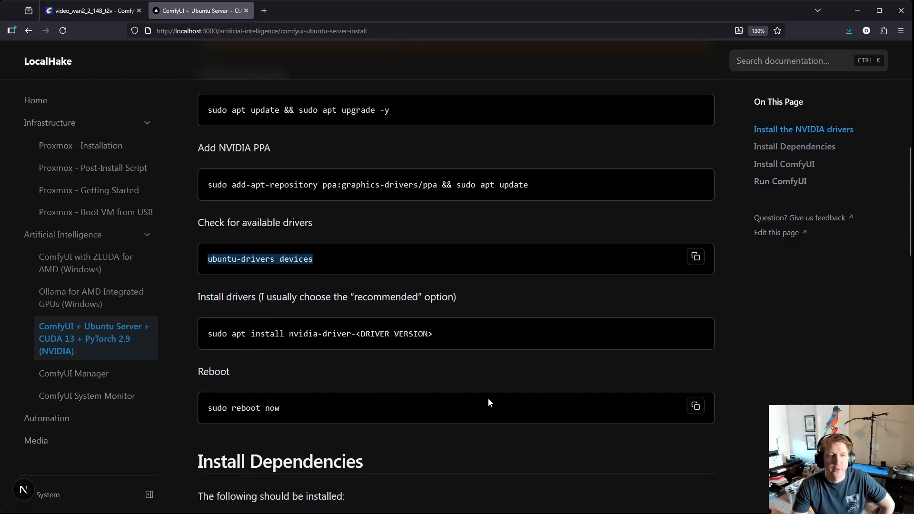
scroll("down", 3)
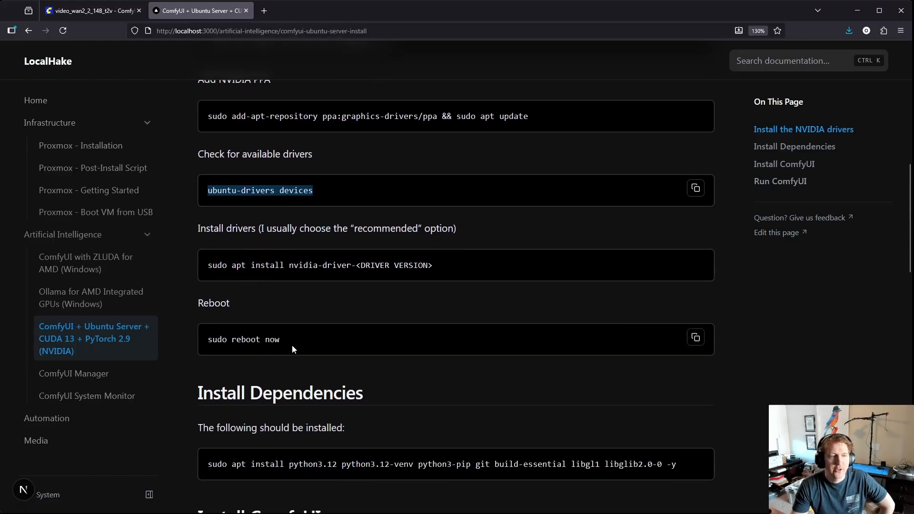
left_click_drag(251, 265, 394, 265)
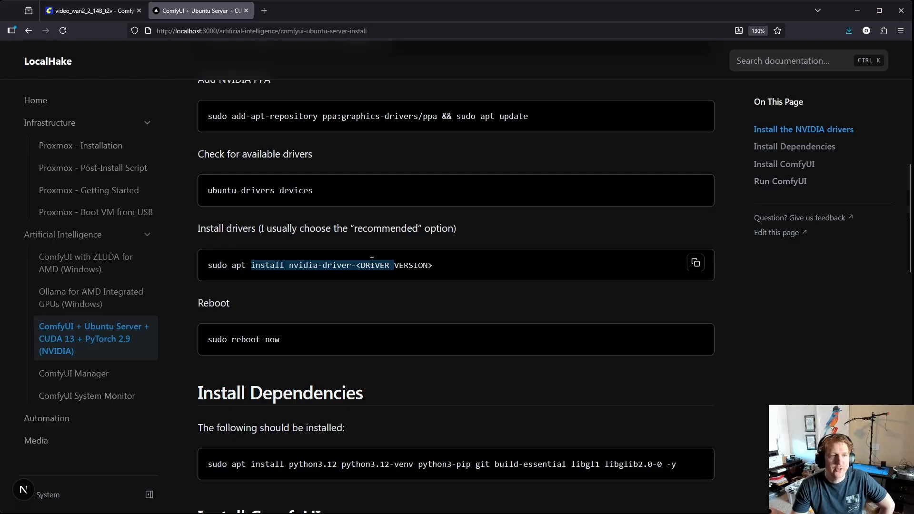
mouse_move(511, 348)
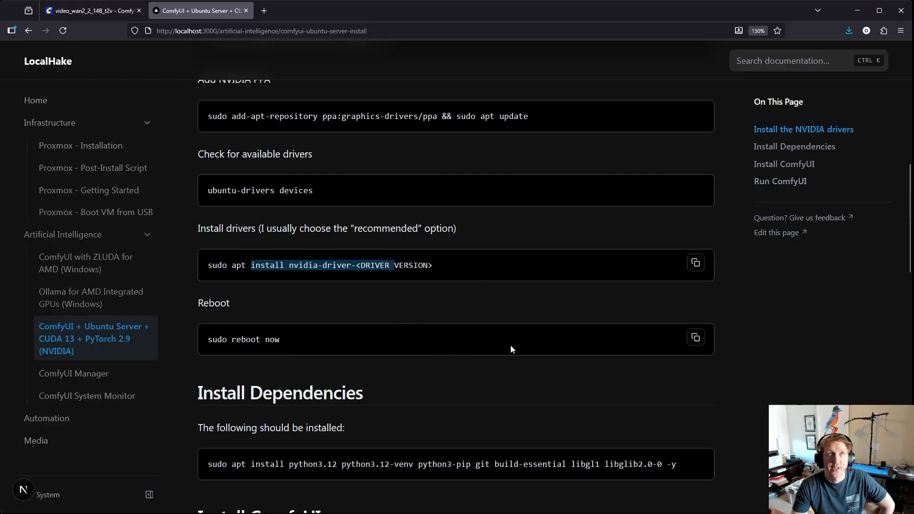
mouse_move(455, 359)
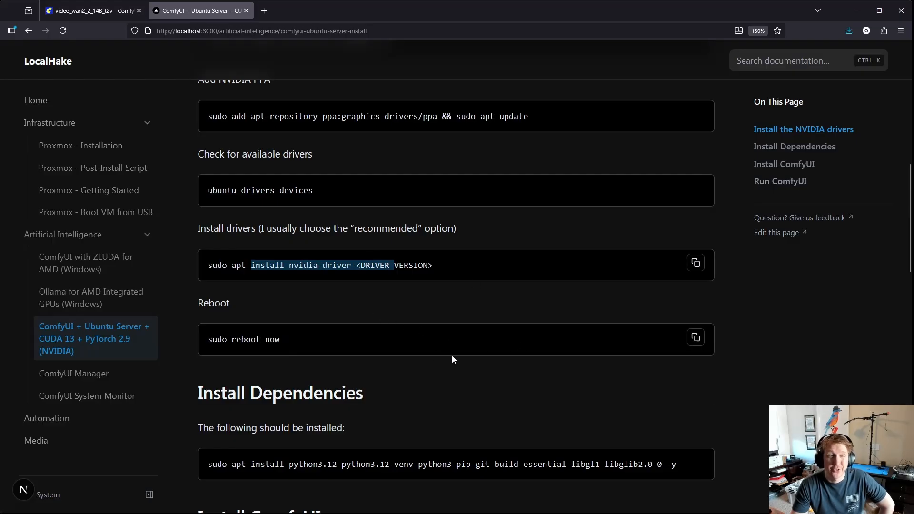
scroll("down", 3)
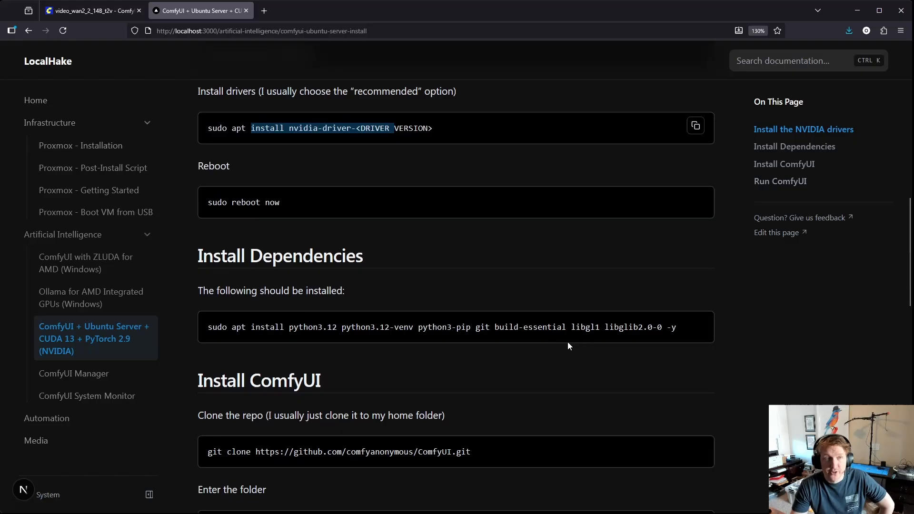
Step: Highlight 'git' in the dependency package command and reach the Install ComfyUI steps
scroll("down", 3)
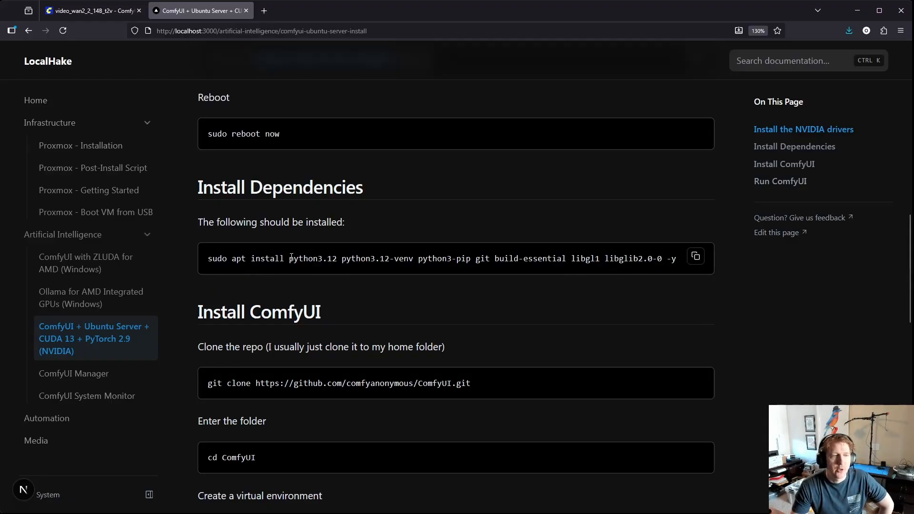
double_click(312, 258)
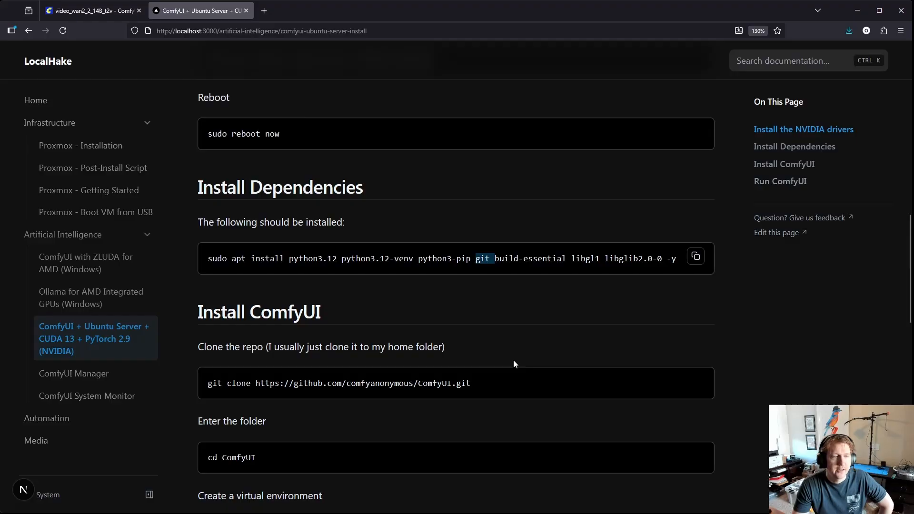
mouse_move(450, 277)
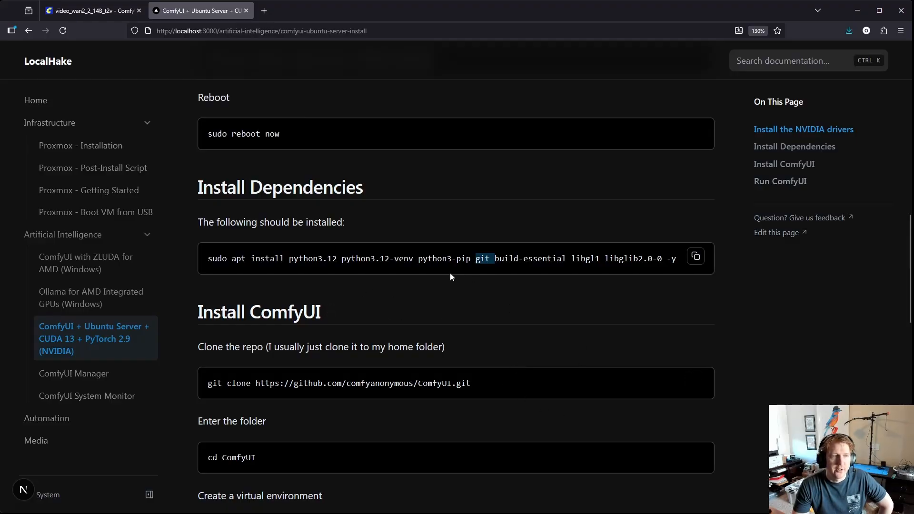
mouse_move(367, 327)
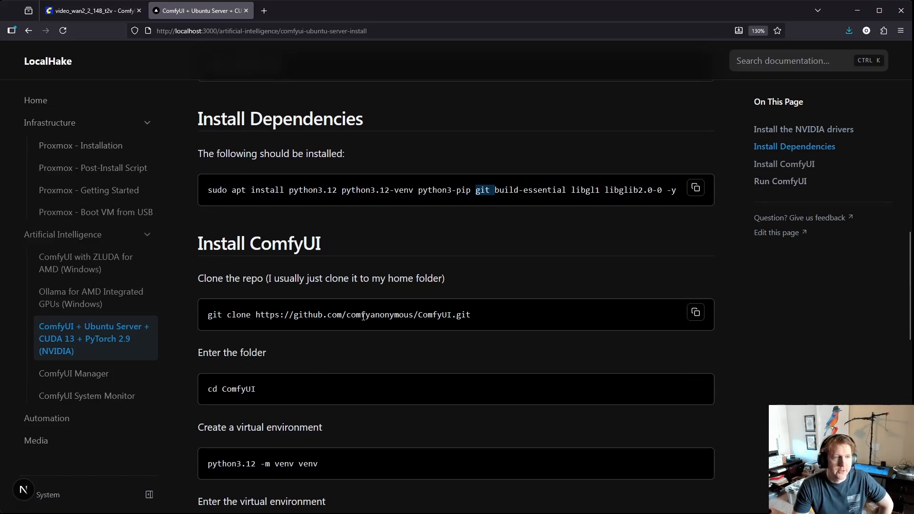
mouse_move(488, 317)
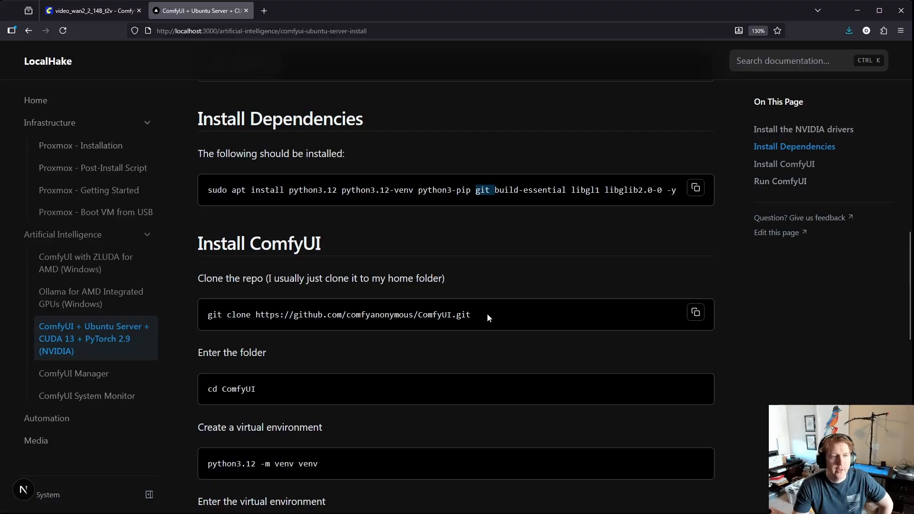
Step: Scroll through venv activation and PyTorch install, marking cu130, to Run ComfyUI
scroll("down", 3)
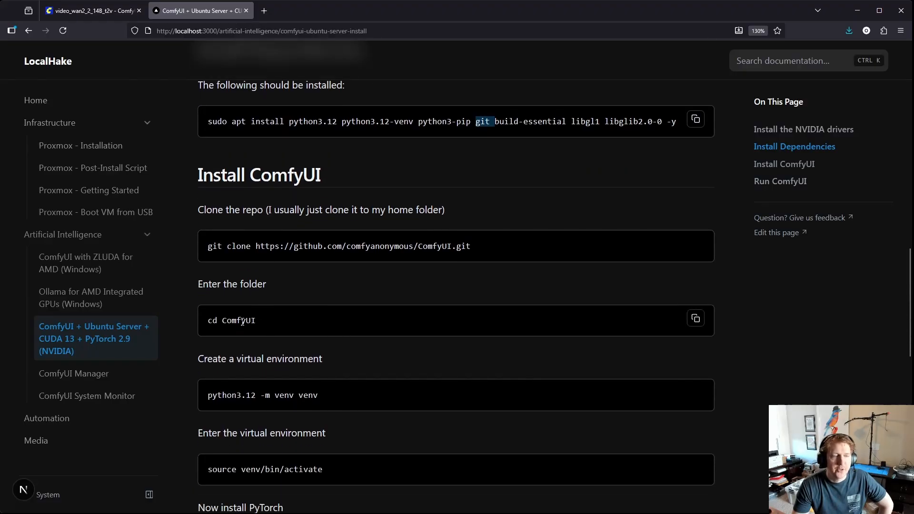
scroll("down", 3)
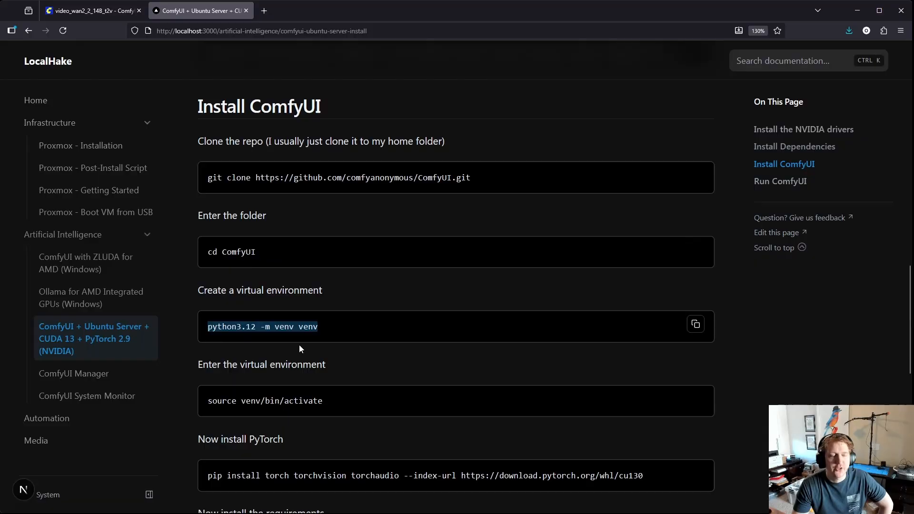
mouse_move(317, 342)
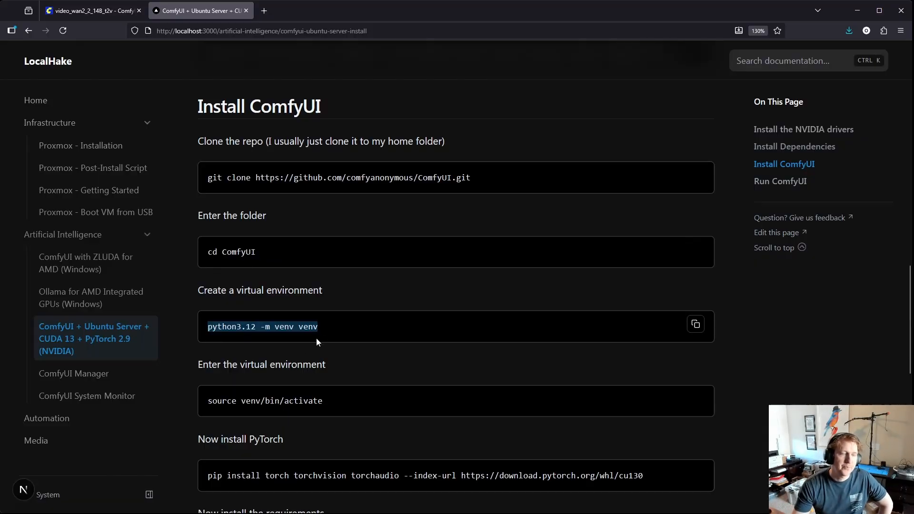
mouse_move(267, 329)
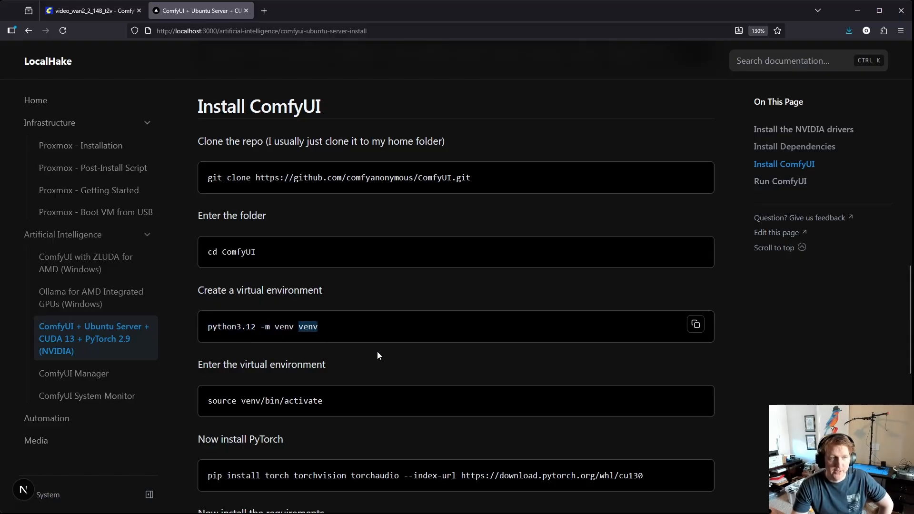
mouse_move(296, 383)
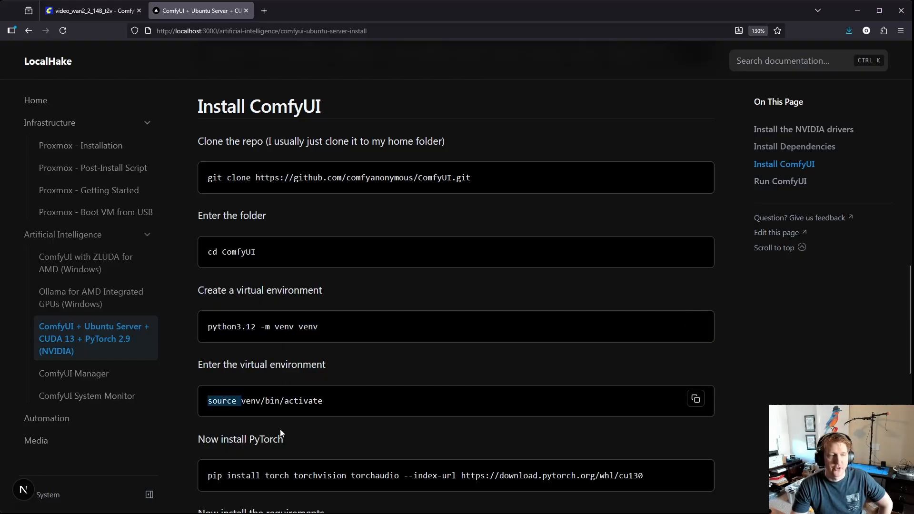
scroll("down", 3)
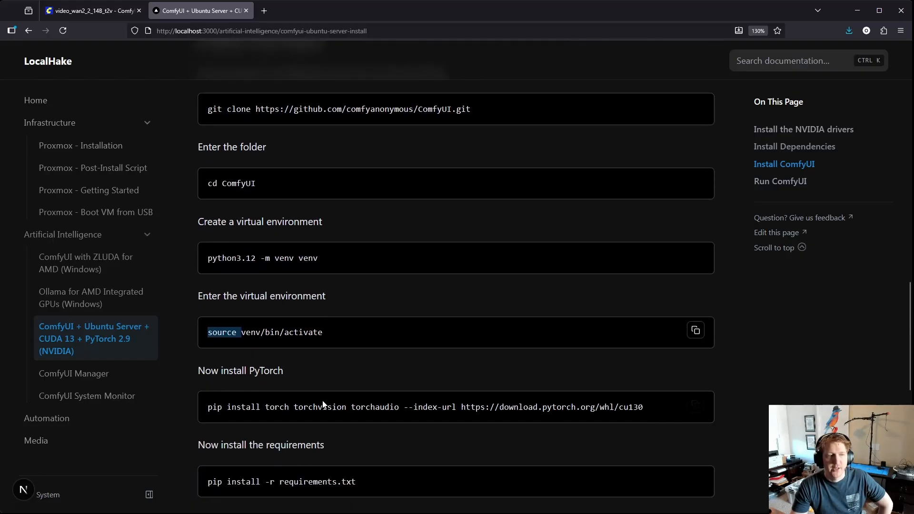
scroll("down", 3)
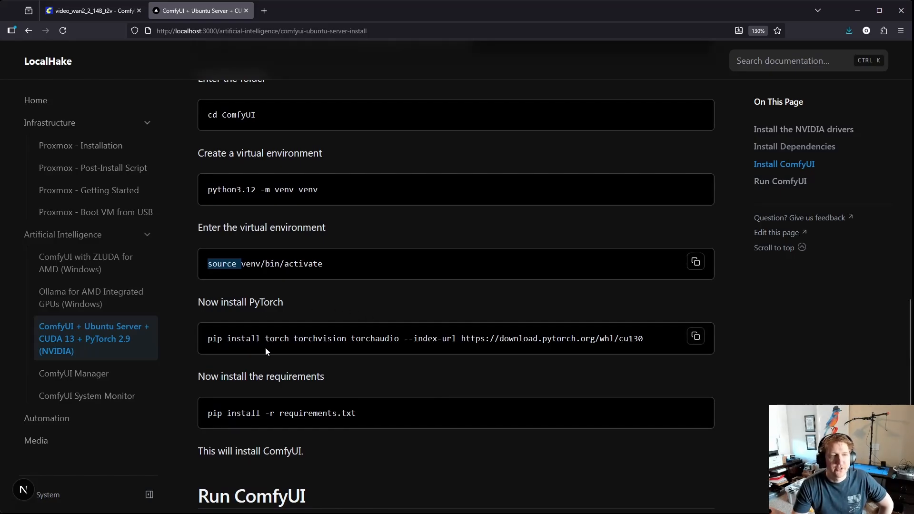
double_click(375, 338)
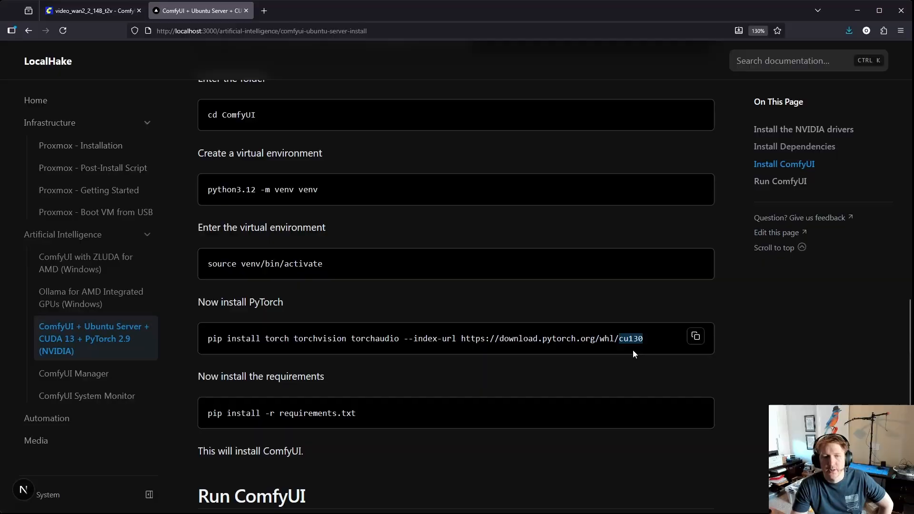
scroll("down", 3)
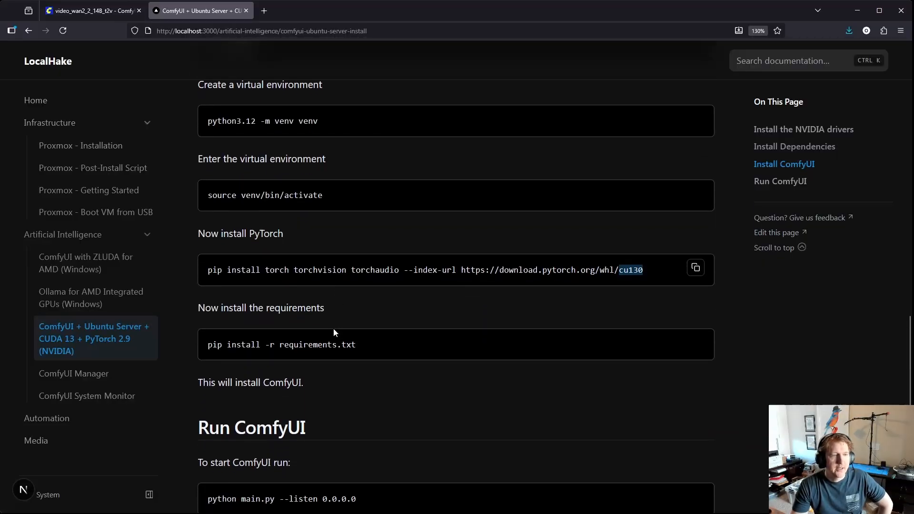
mouse_move(326, 297)
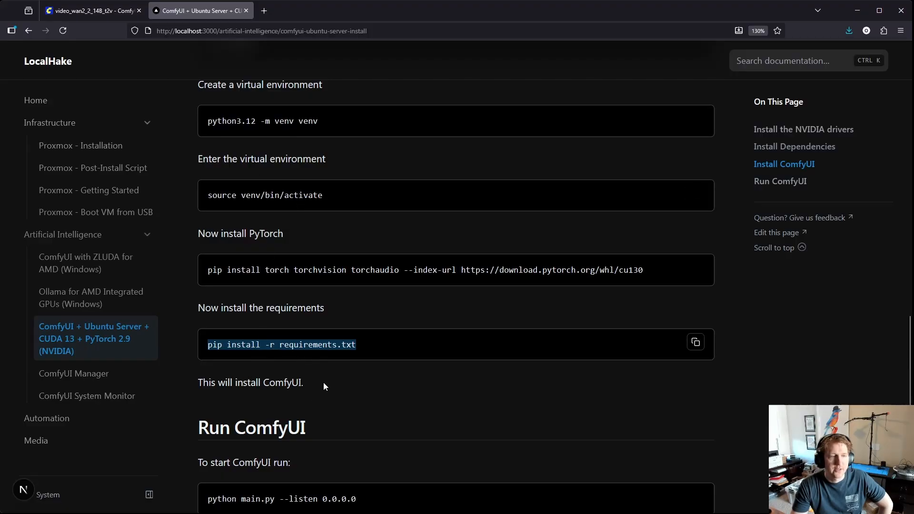
mouse_move(348, 364)
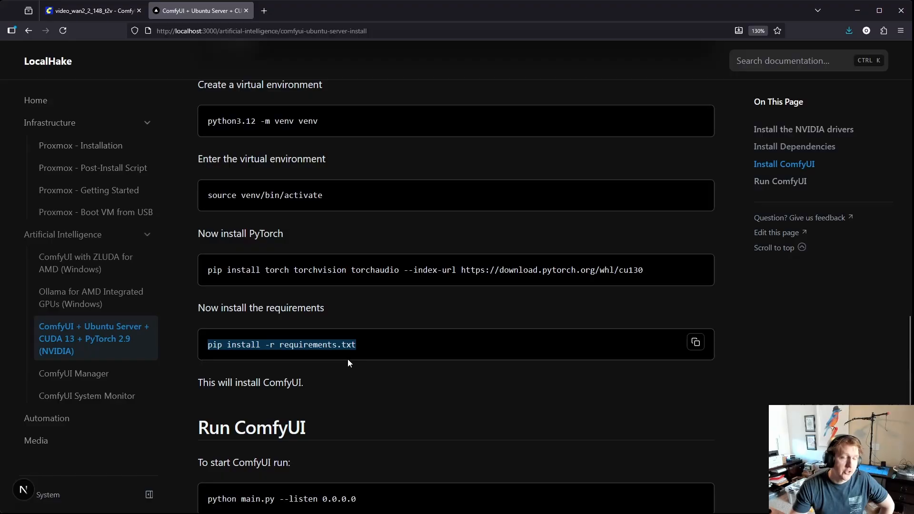
scroll("down", 3)
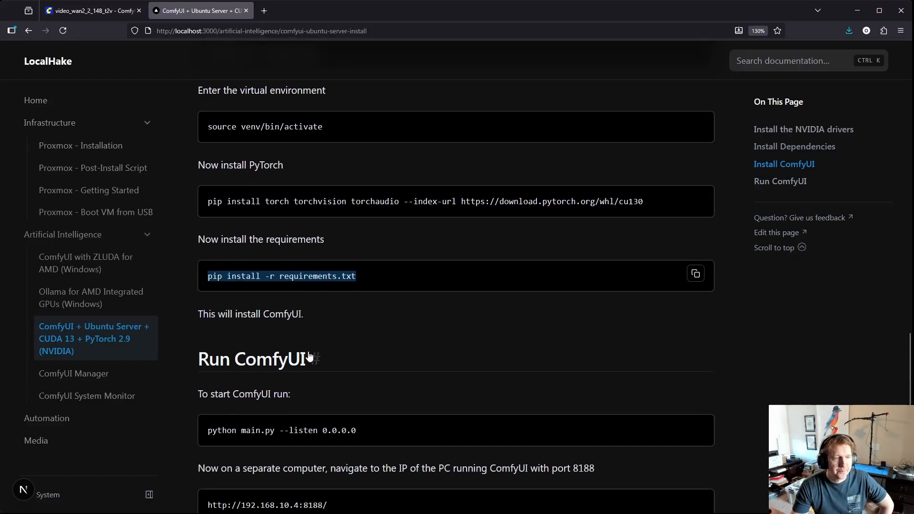
Step: Mark the 0.0.0.0 listen address and scroll to the port 8188 URL at page bottom
scroll("down", 3)
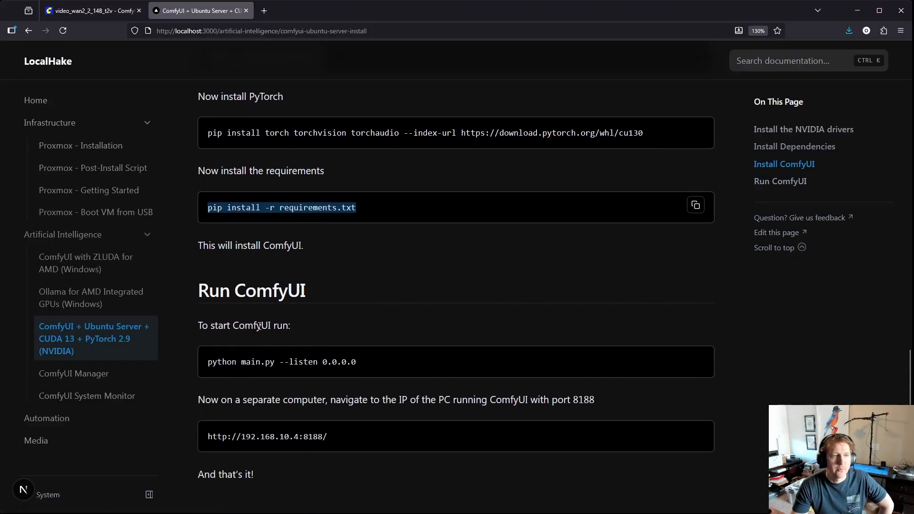
mouse_move(291, 362)
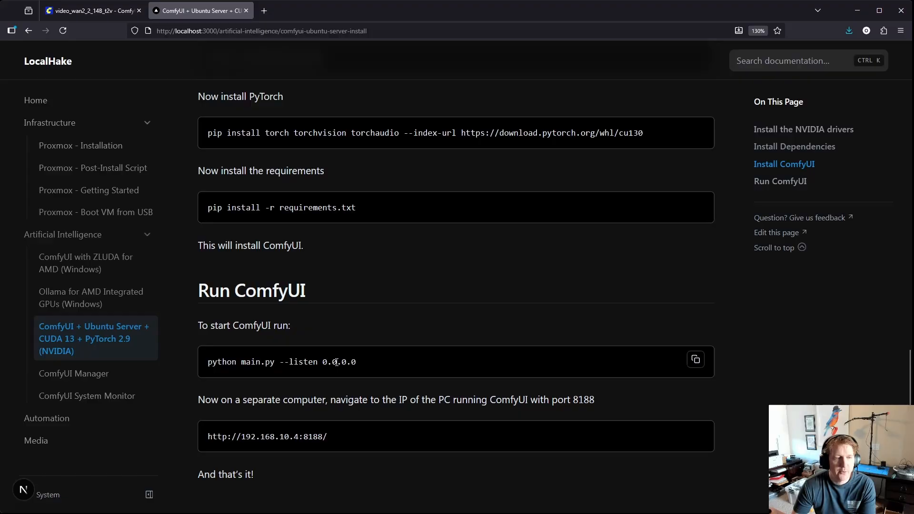
double_click(340, 361)
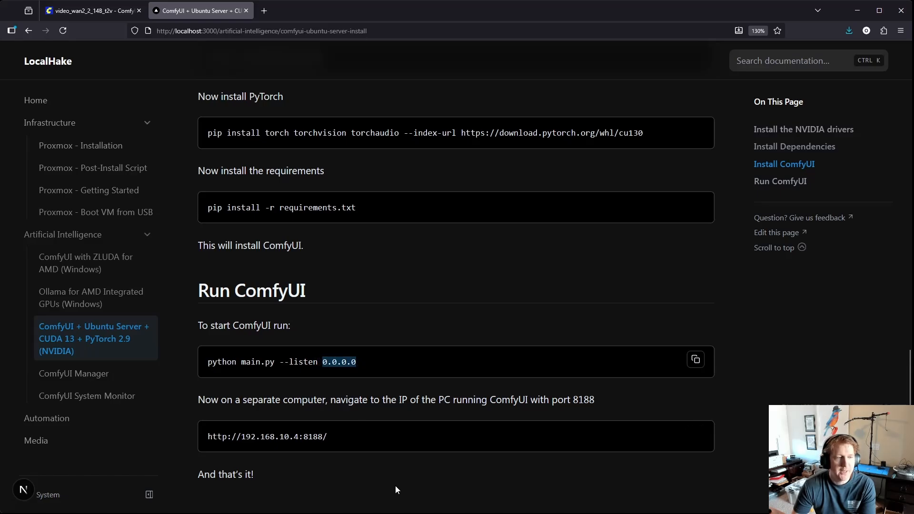
mouse_move(358, 485)
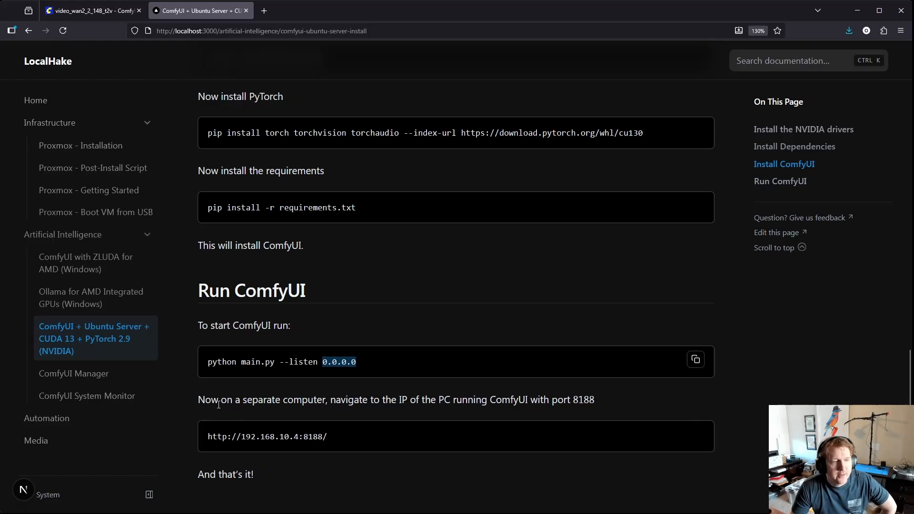
mouse_move(579, 405)
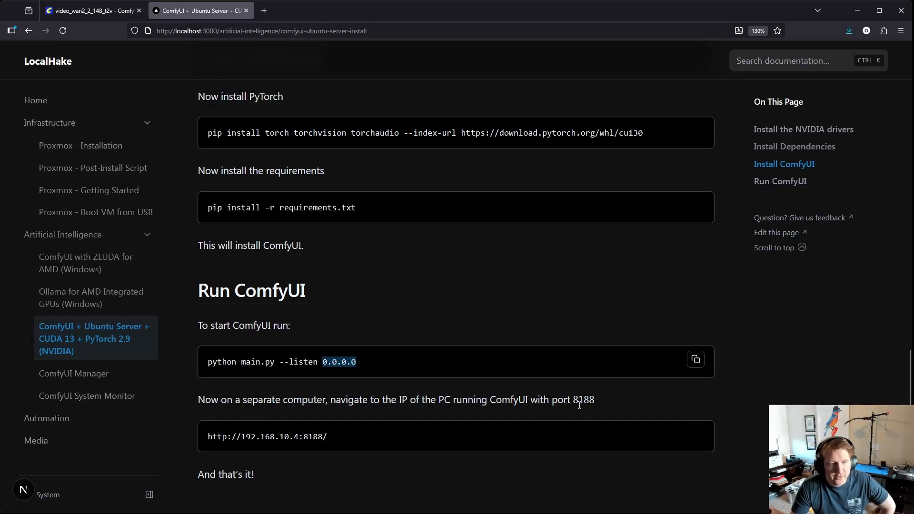
scroll("down", 3)
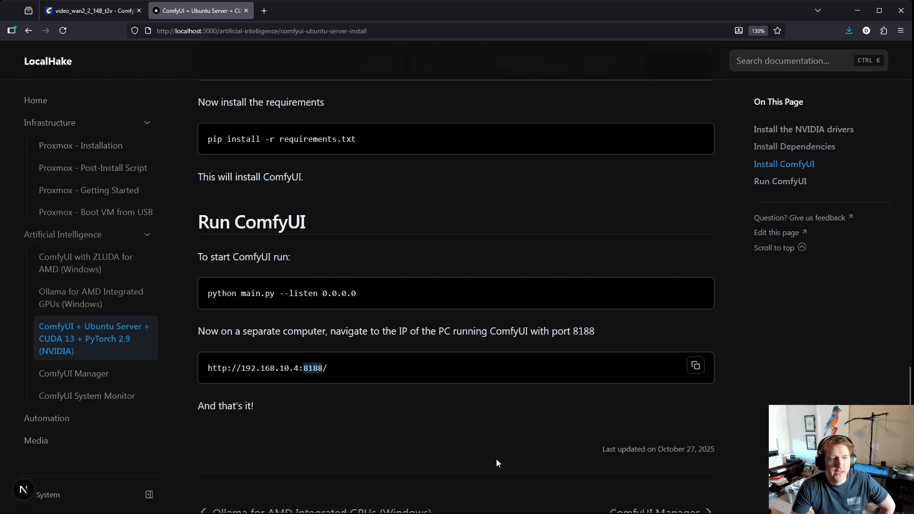
mouse_move(520, 446)
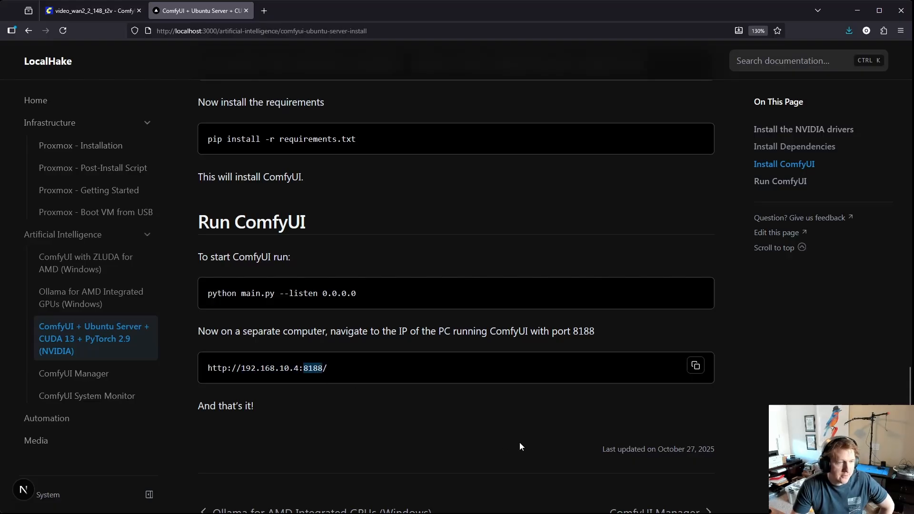
mouse_move(90, 53)
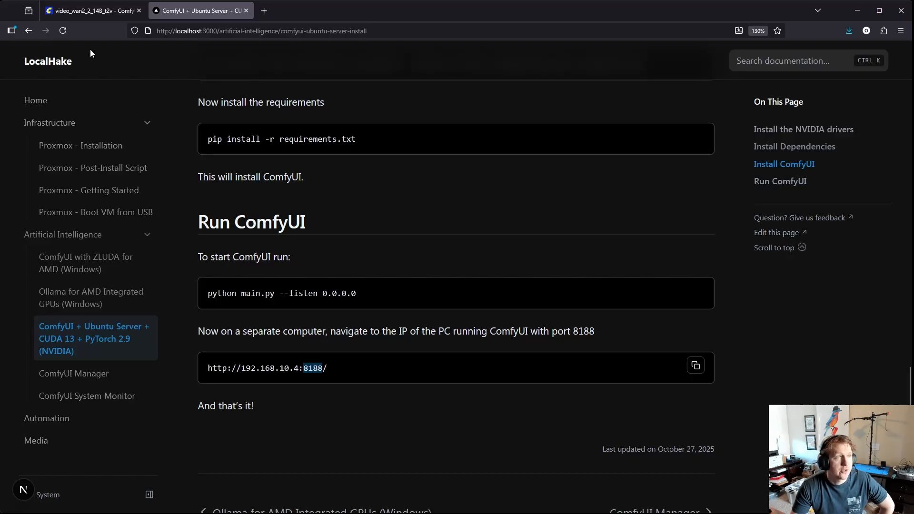
left_click(91, 10)
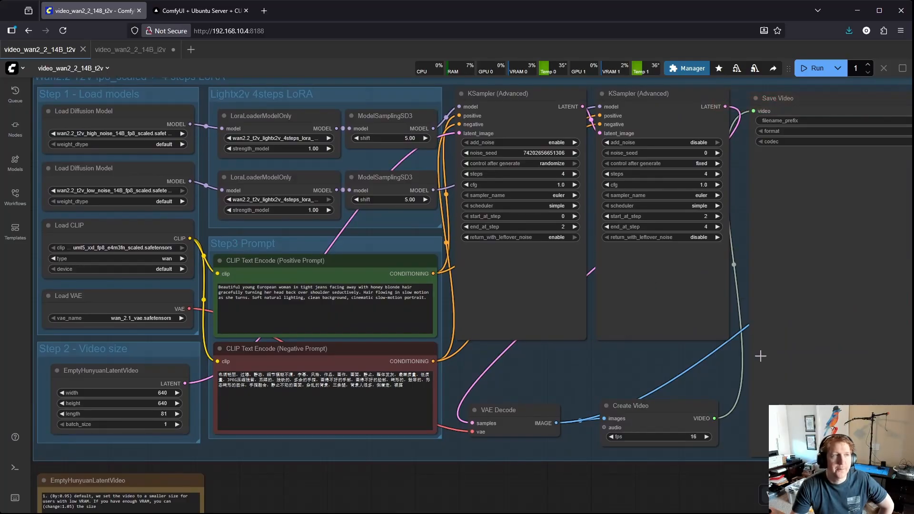
mouse_move(434, 319)
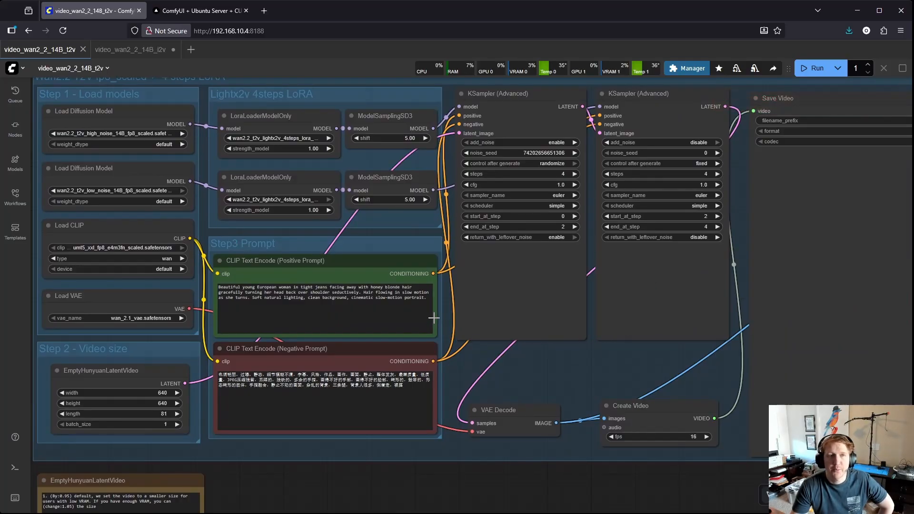
mouse_move(497, 376)
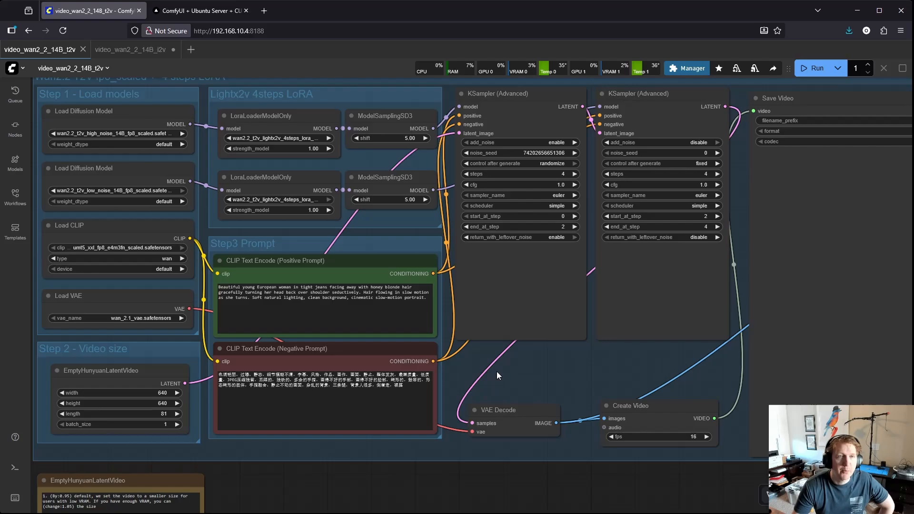
mouse_move(488, 63)
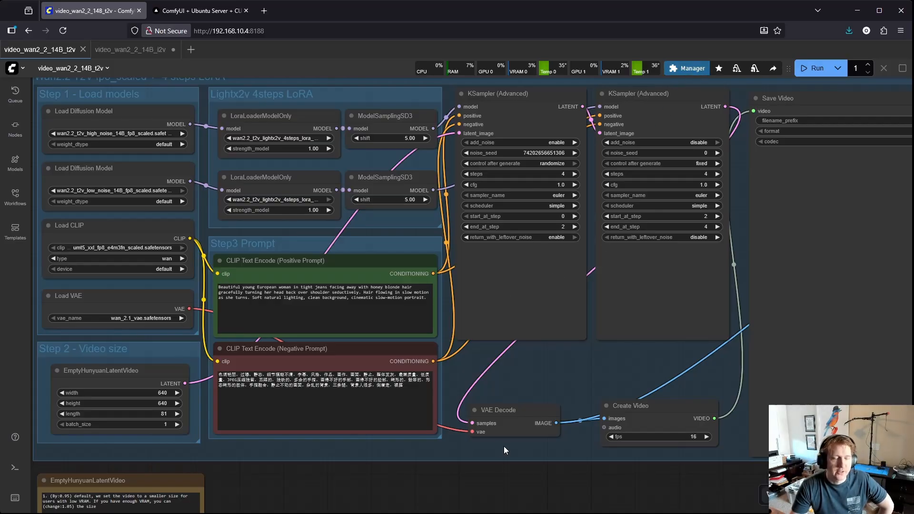
mouse_move(612, 476)
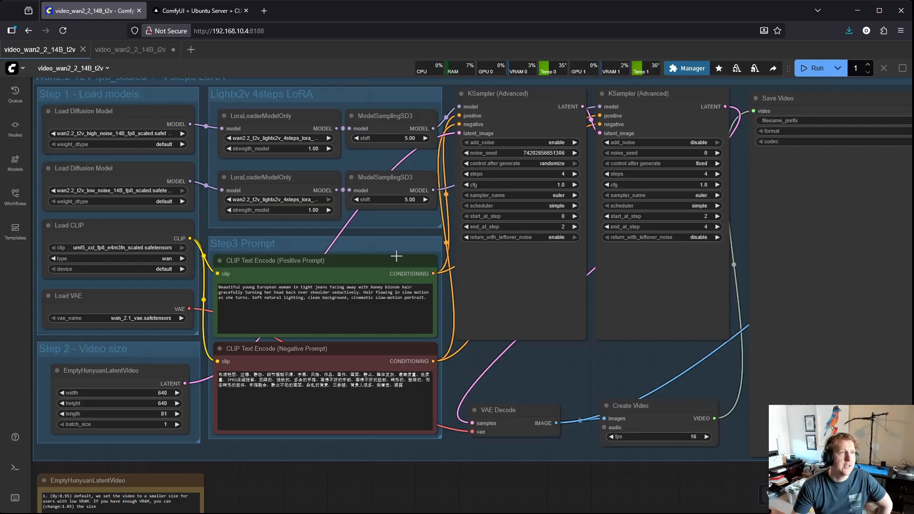
left_click(200, 11)
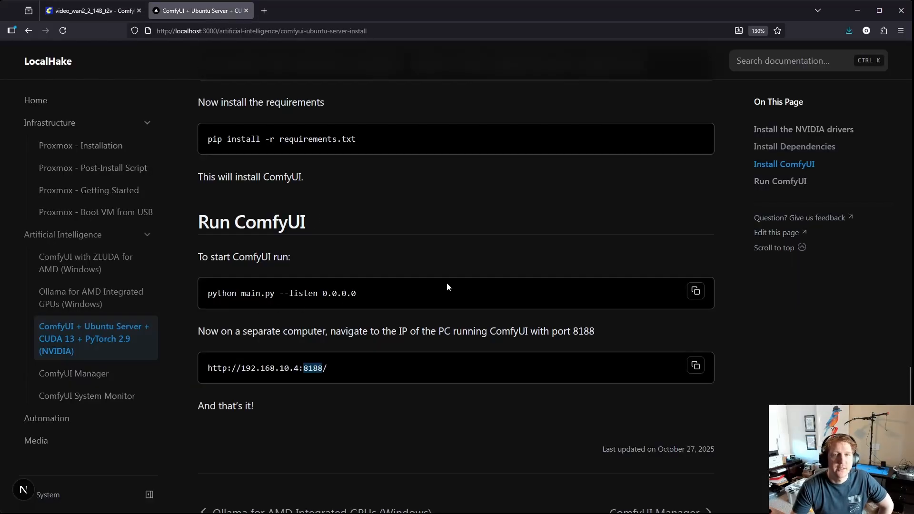